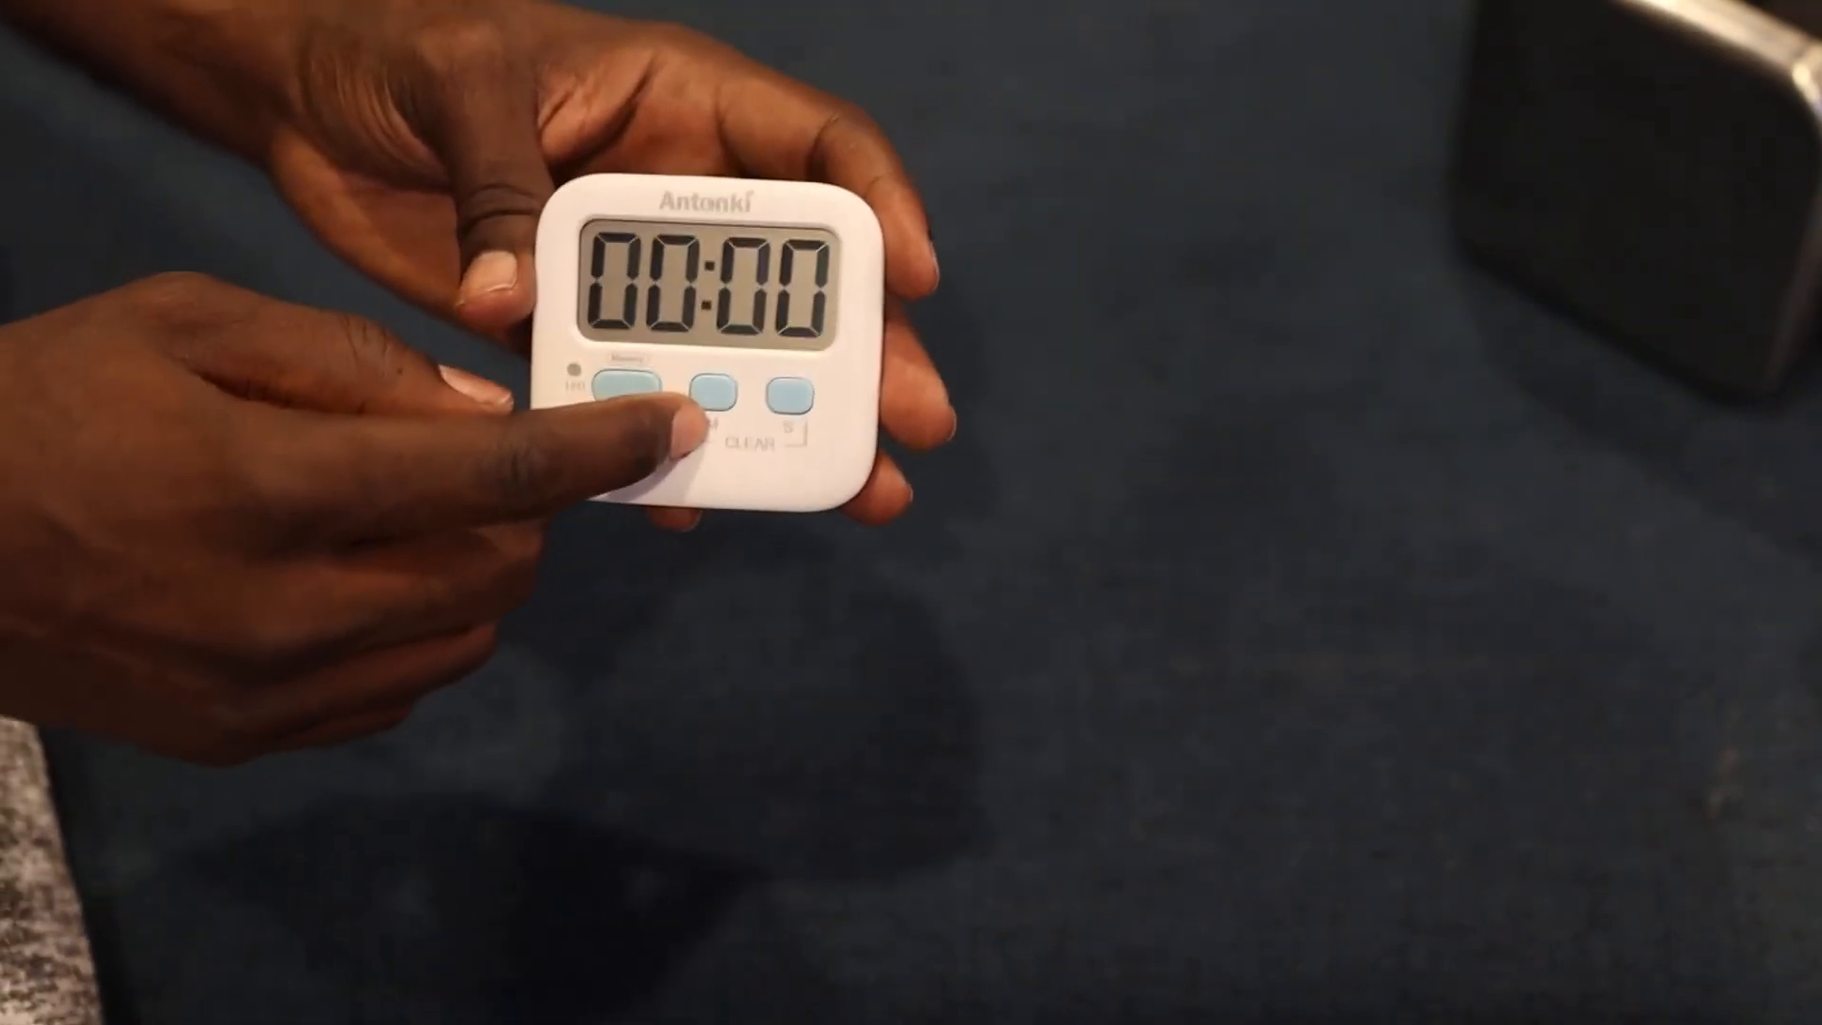
click(629, 384)
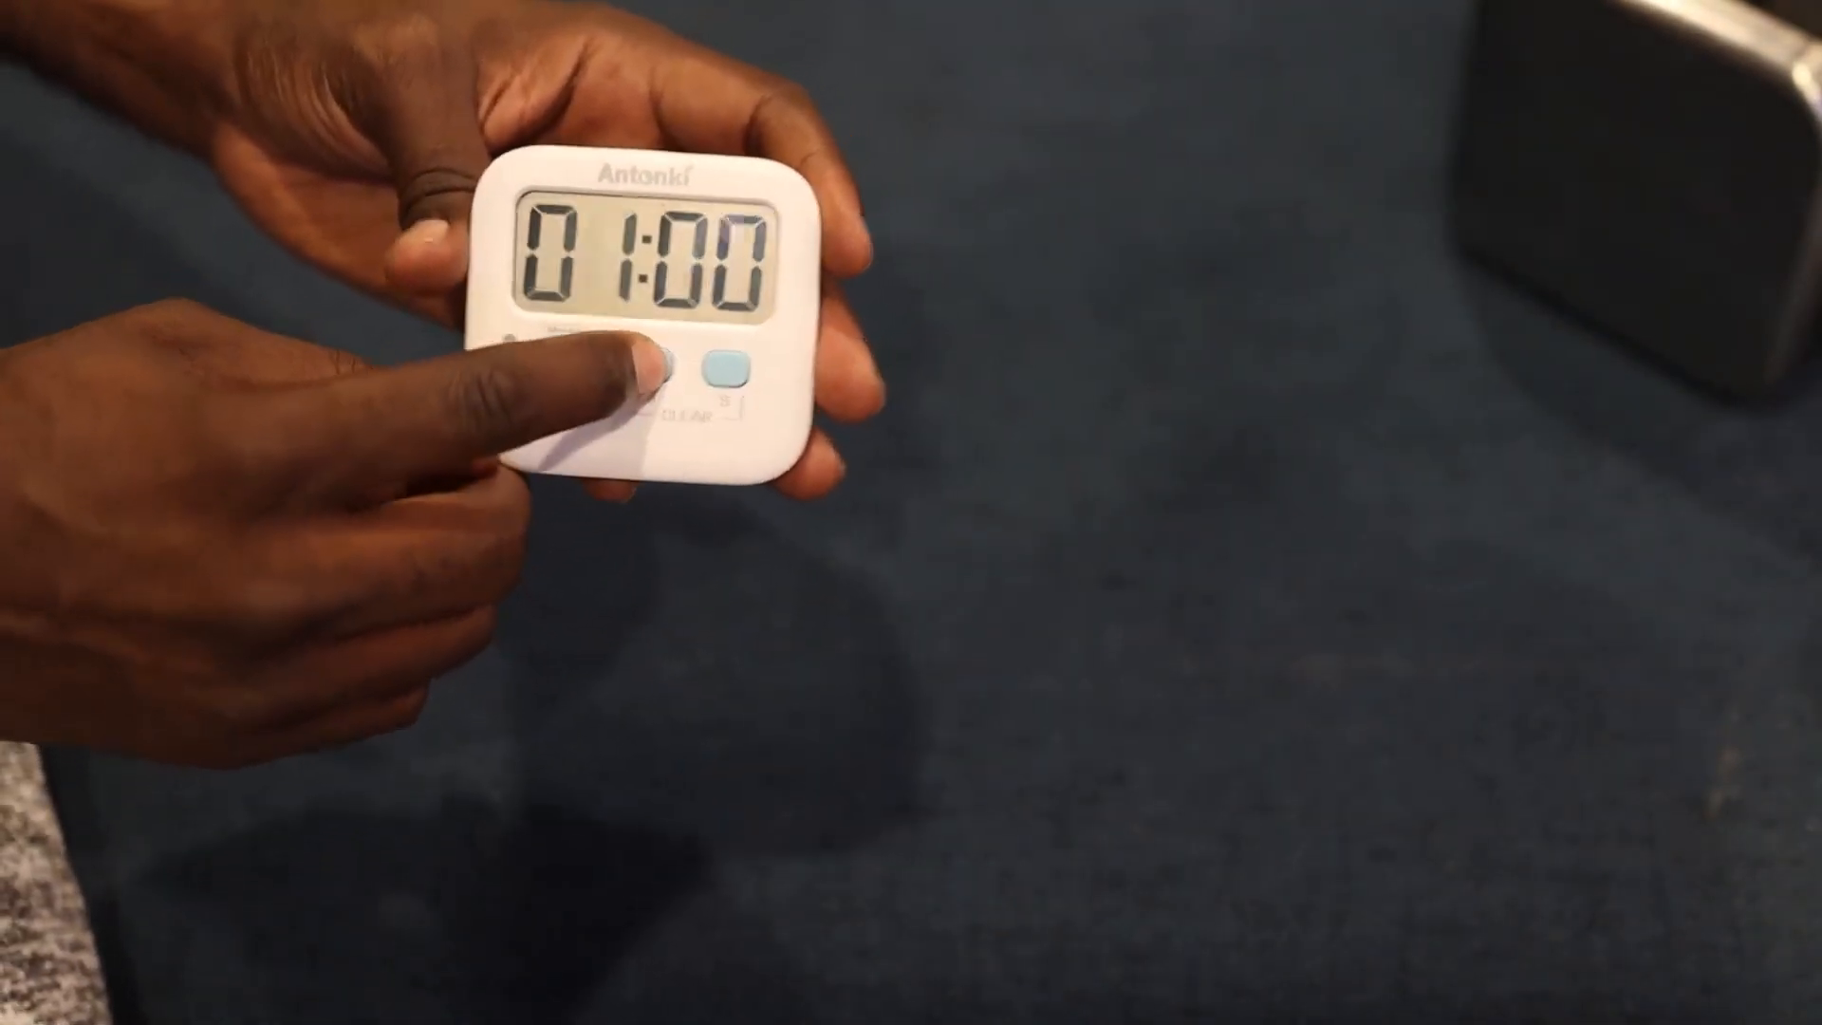